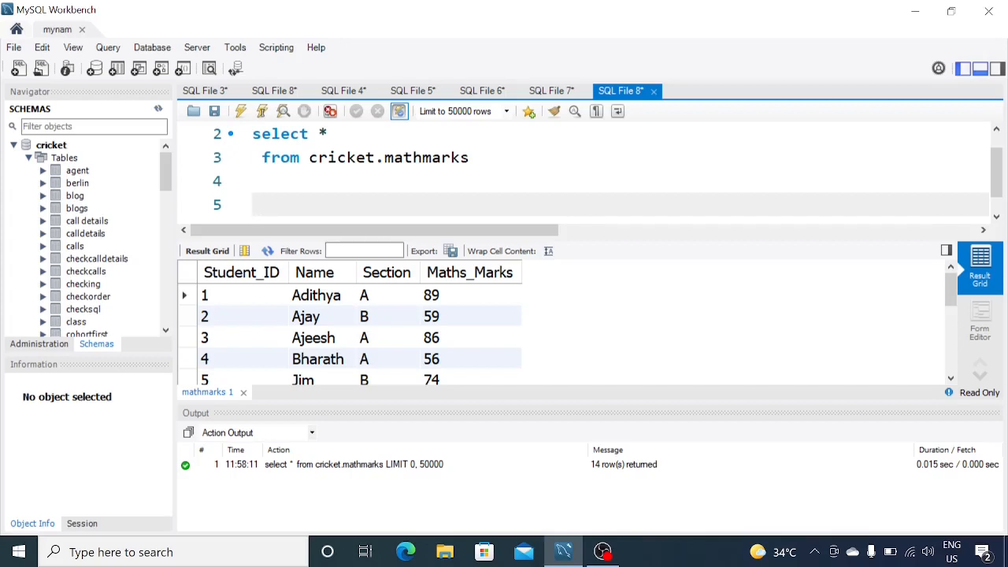
Step: Position the cursor after select * and begin adding ', rank'
left_click(262, 204)
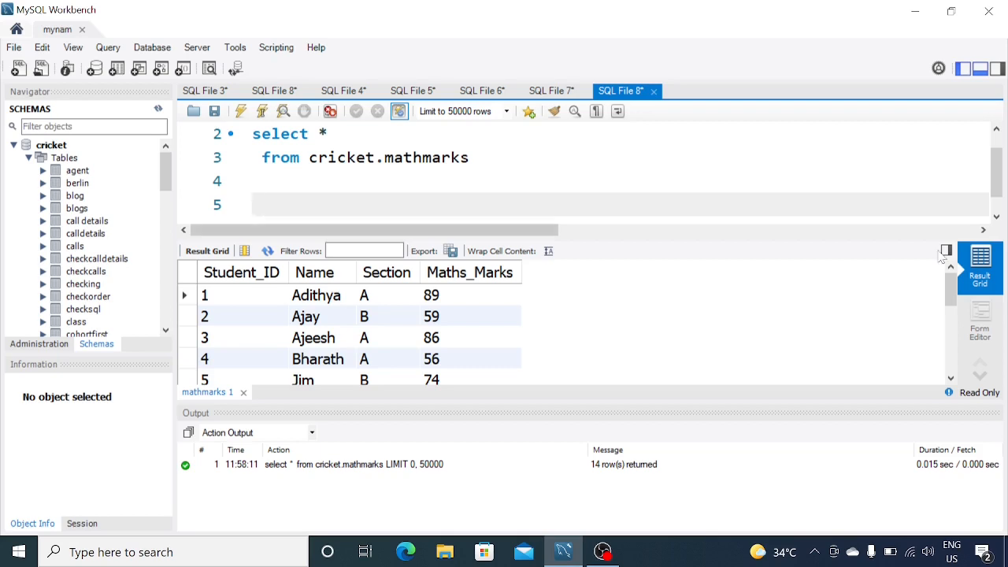
left_click(387, 316)
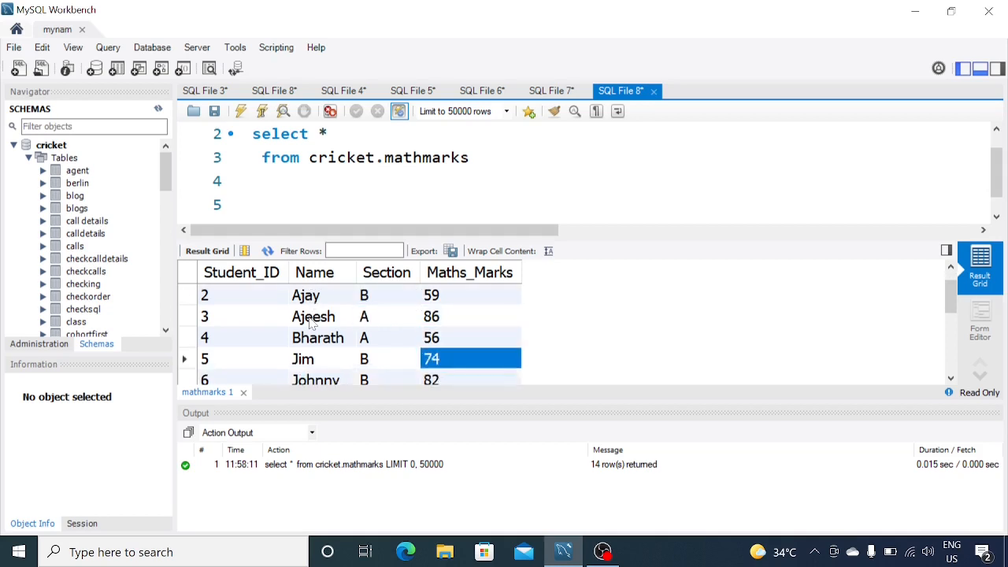
scroll("down", 3)
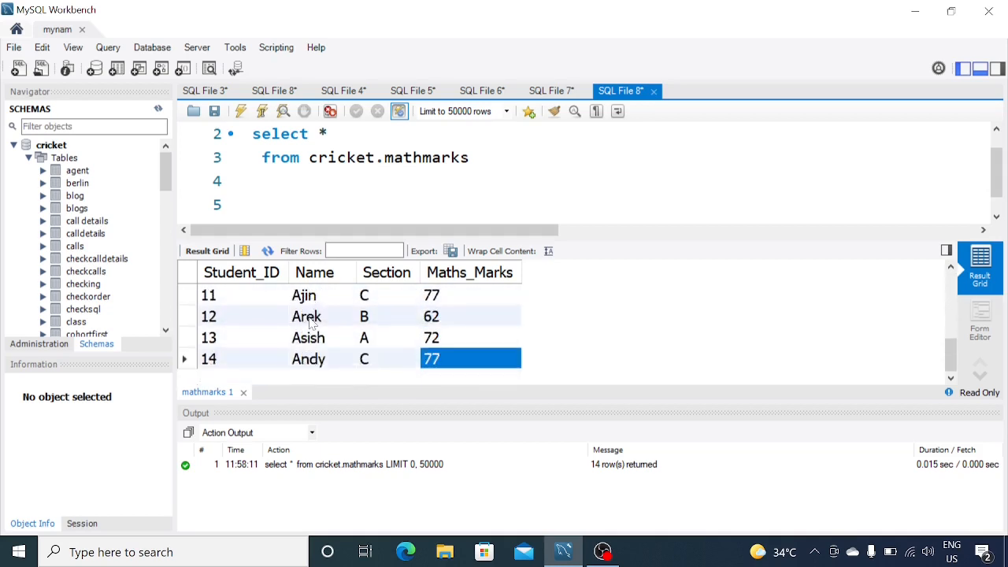
scroll("up", 3)
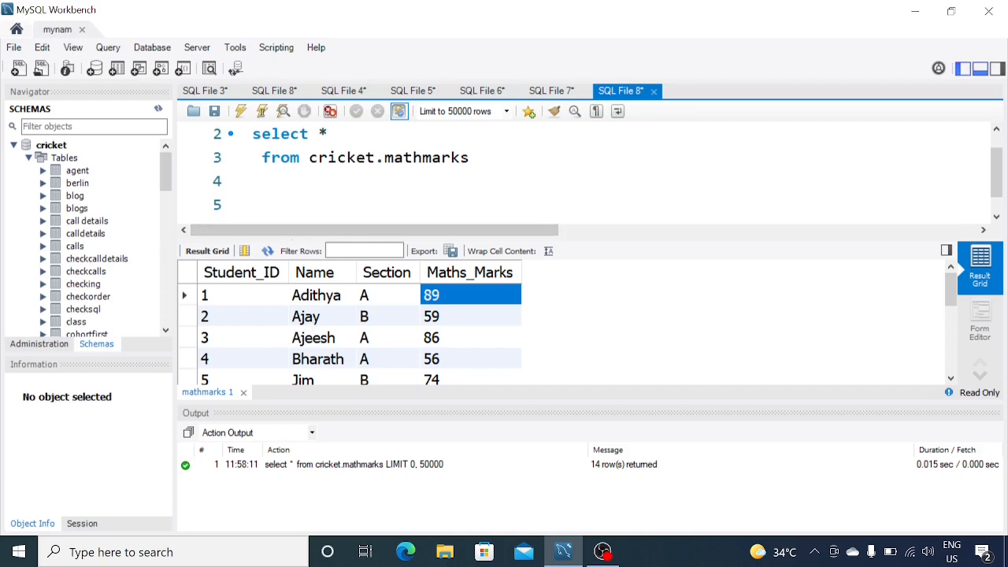
type(",")
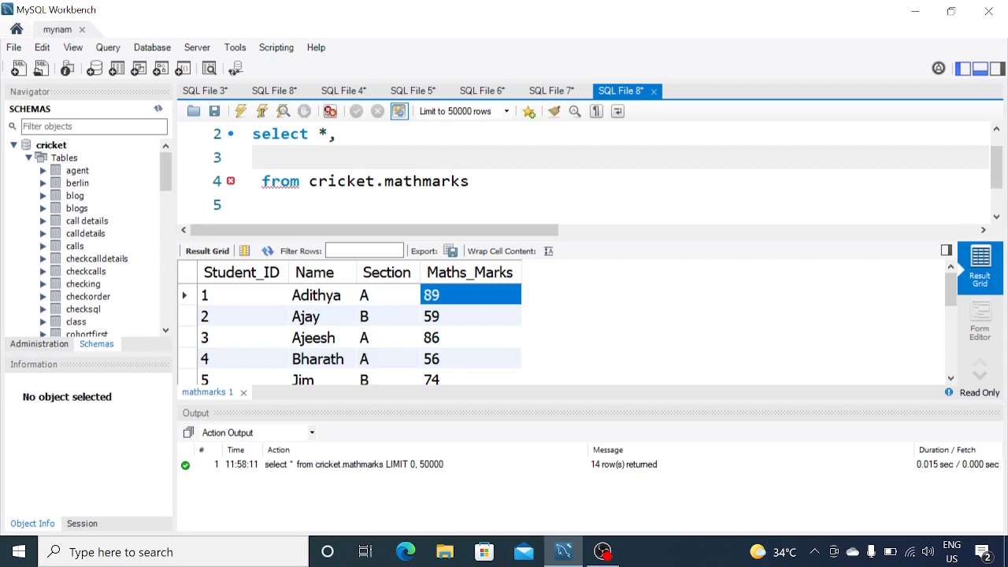
type("ran")
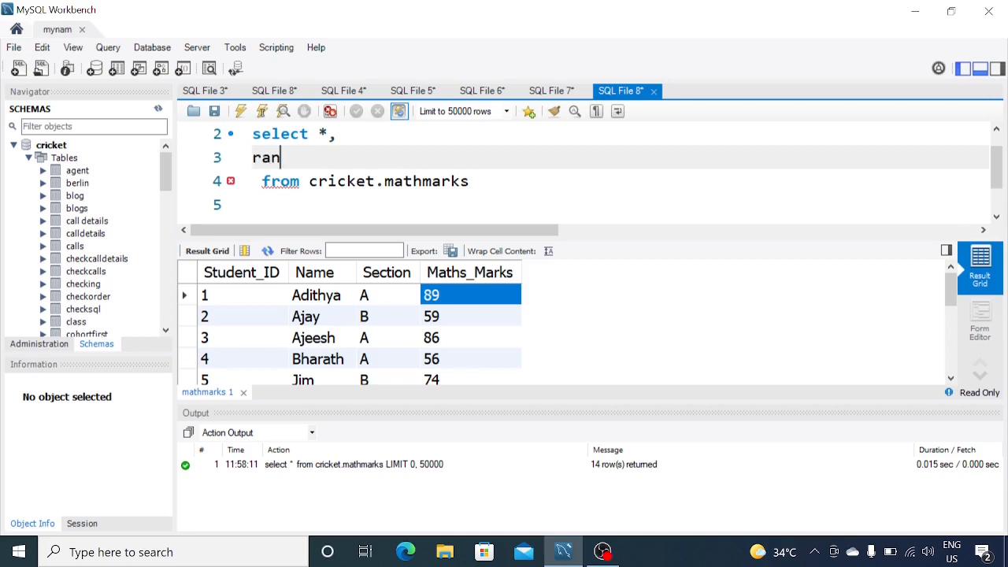
type("k")
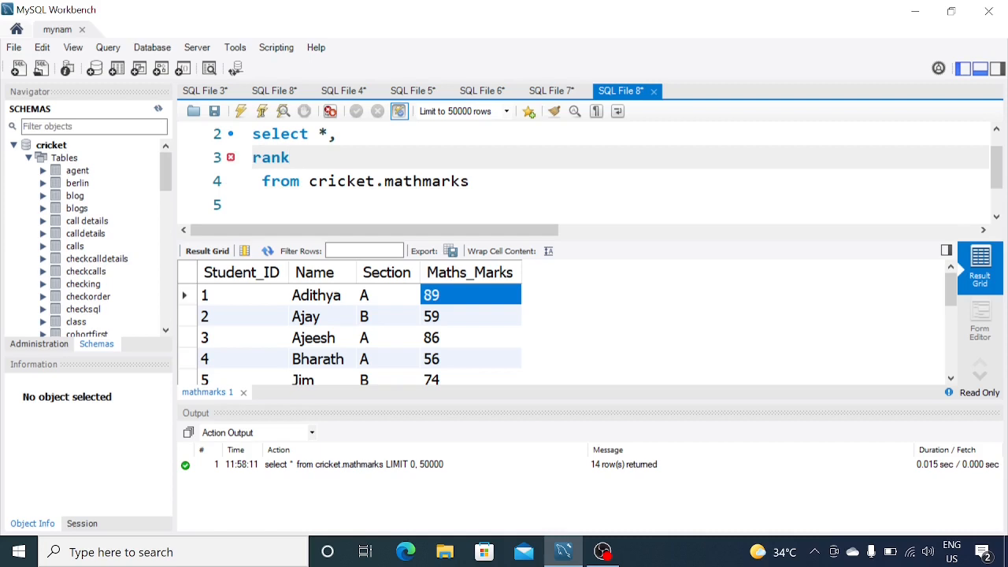
left_click(952, 551)
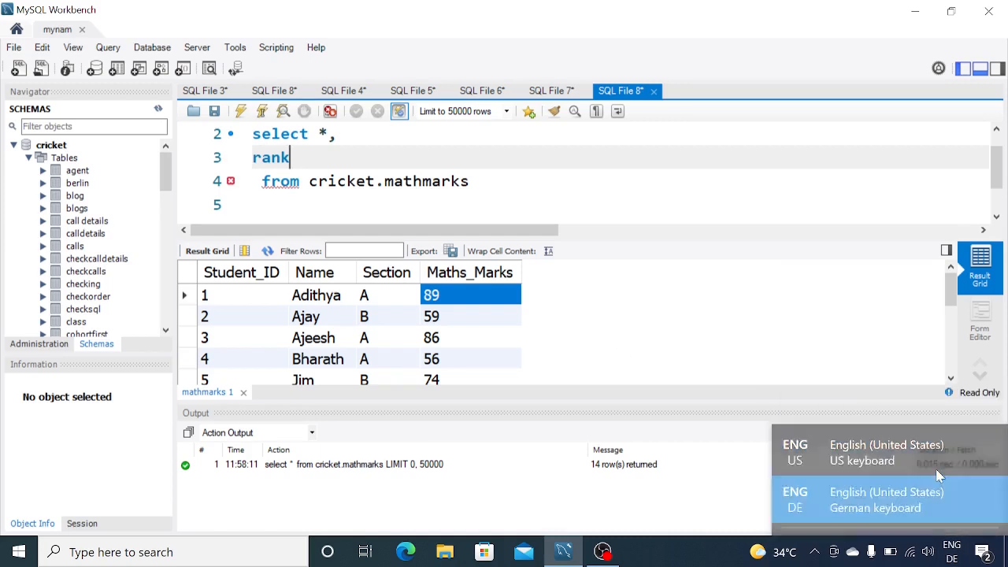
Step: Complete 'rank() over (partition by Section order by Maths_Marks desc) as ranking'
type("() over")
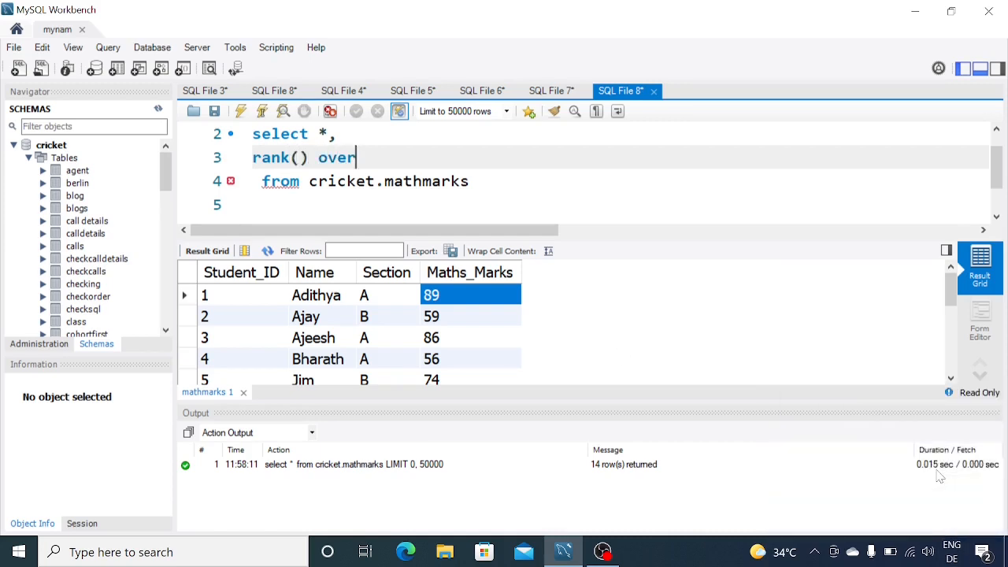
type("(partiti")
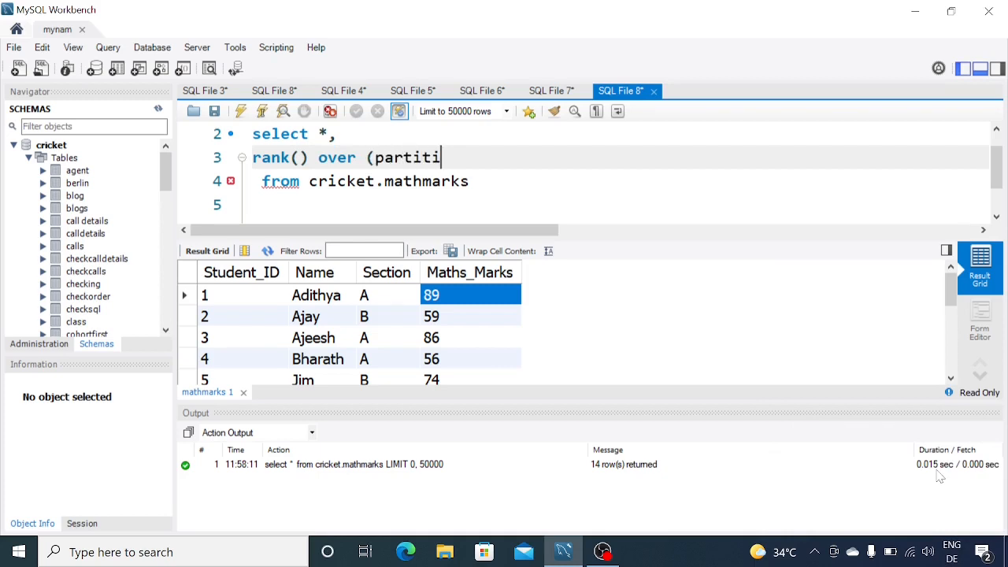
type("on by")
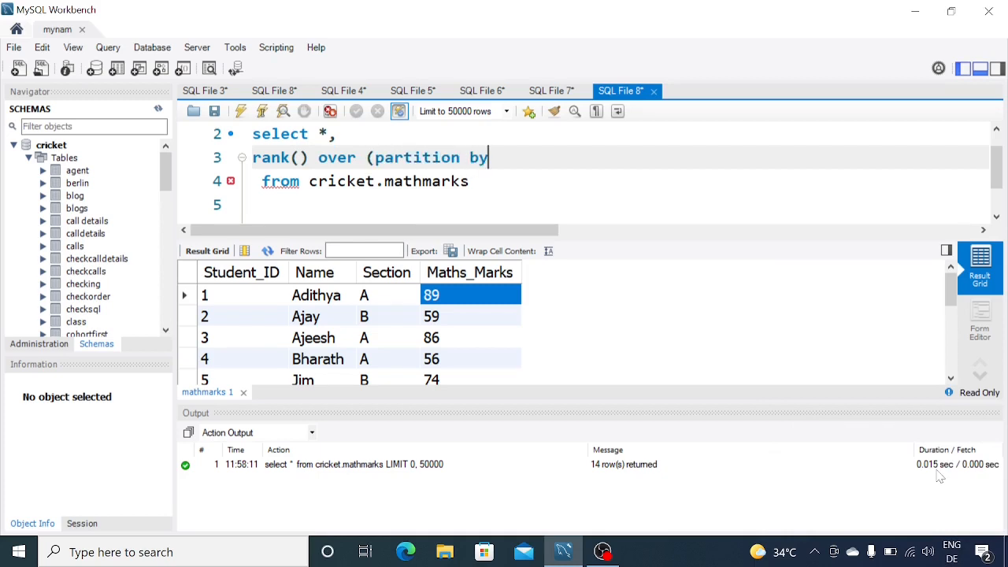
type("Section")
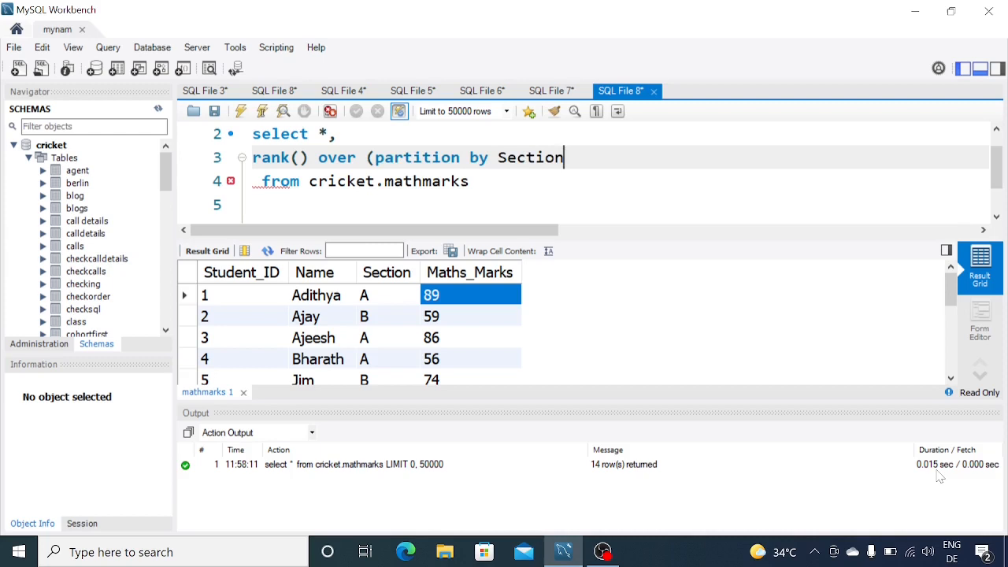
type("order by")
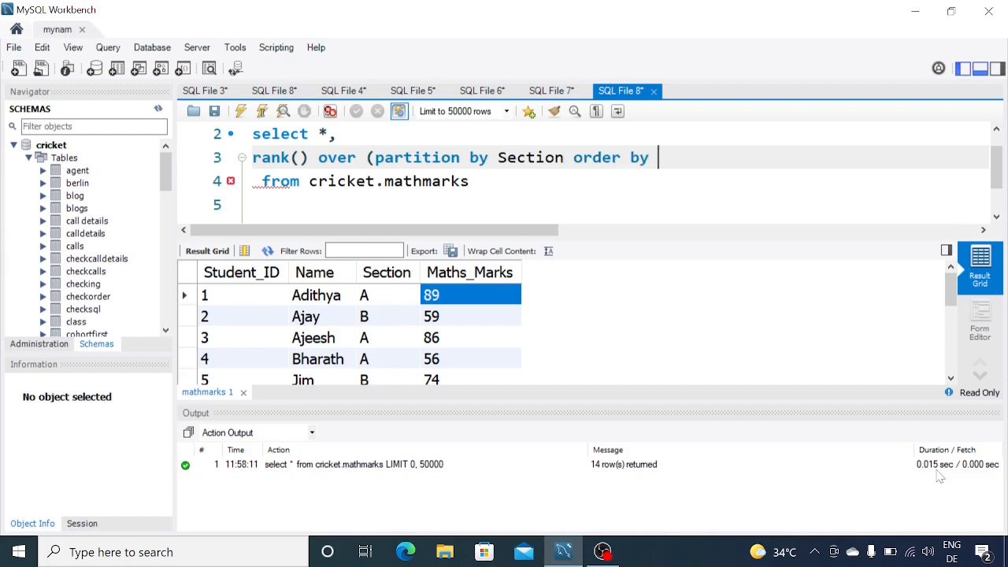
type("Maths_M")
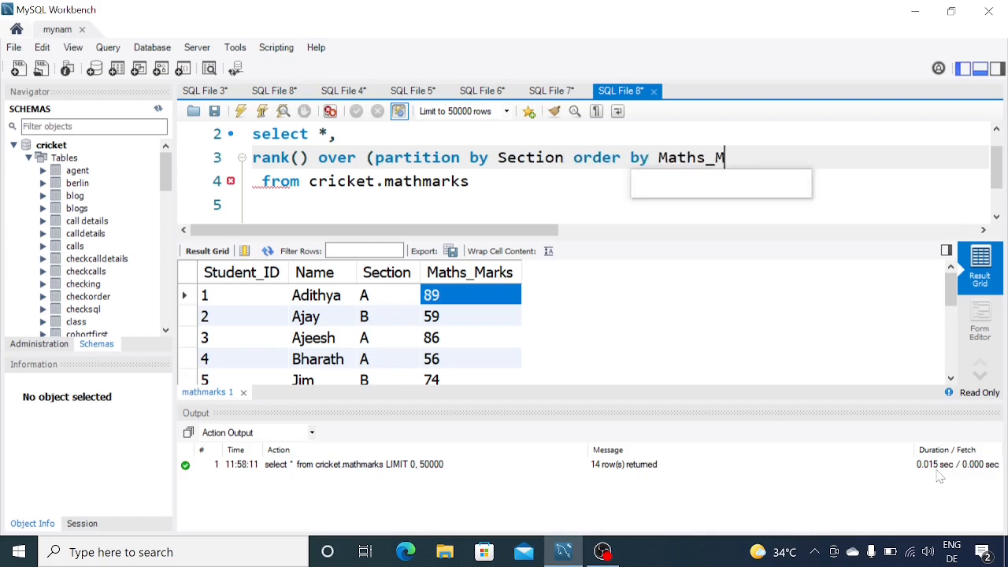
type("arks desc")
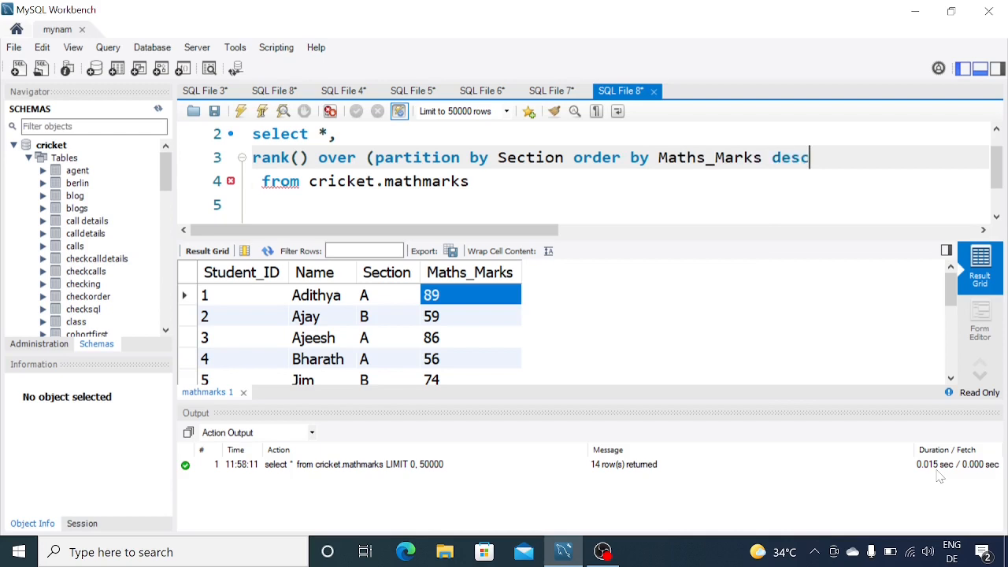
type(") as t")
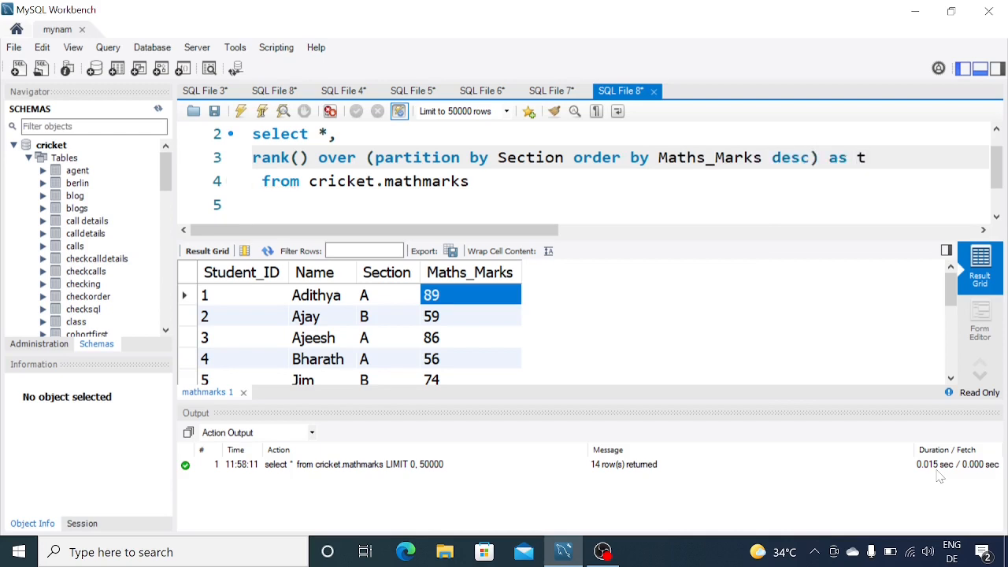
type("ranki")
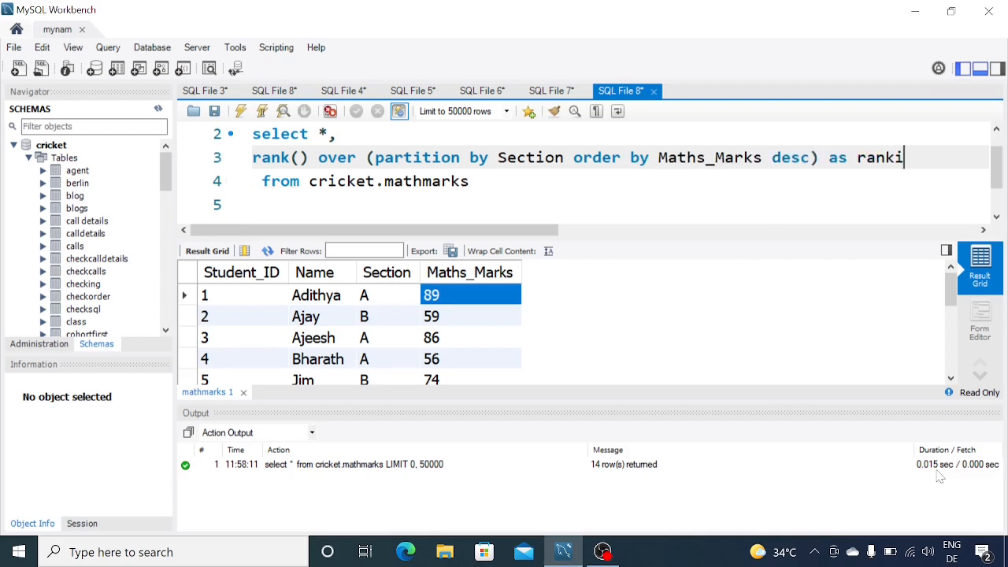
Step: Run the ranking query and review the 14 rows with per-section rankings
left_click(240, 110)
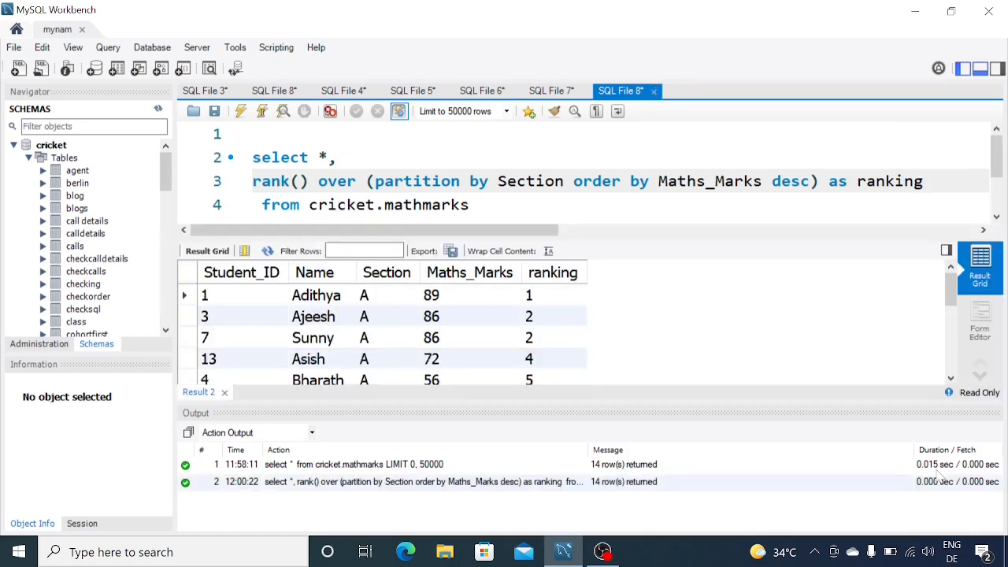
left_click(387, 316)
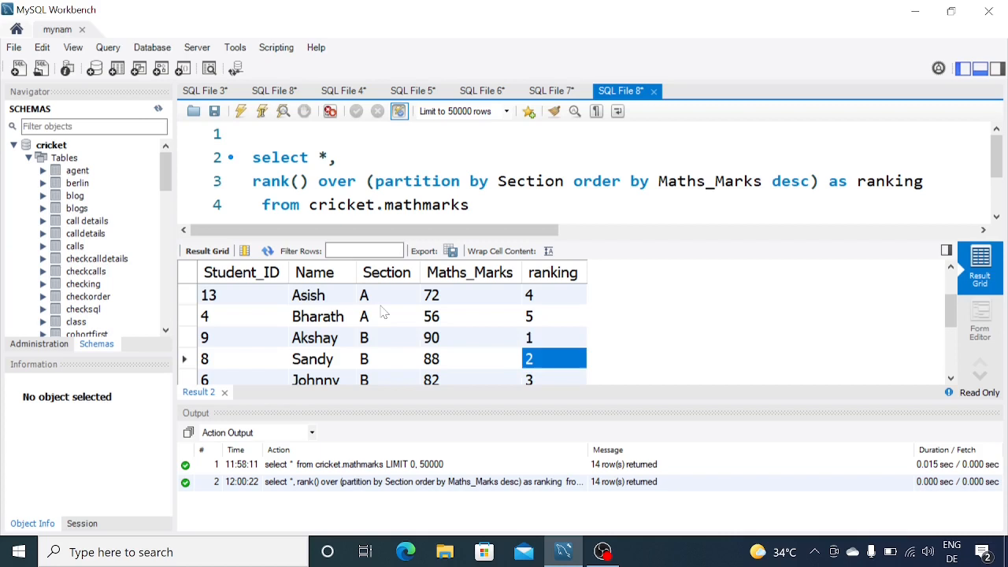
left_click(469, 337)
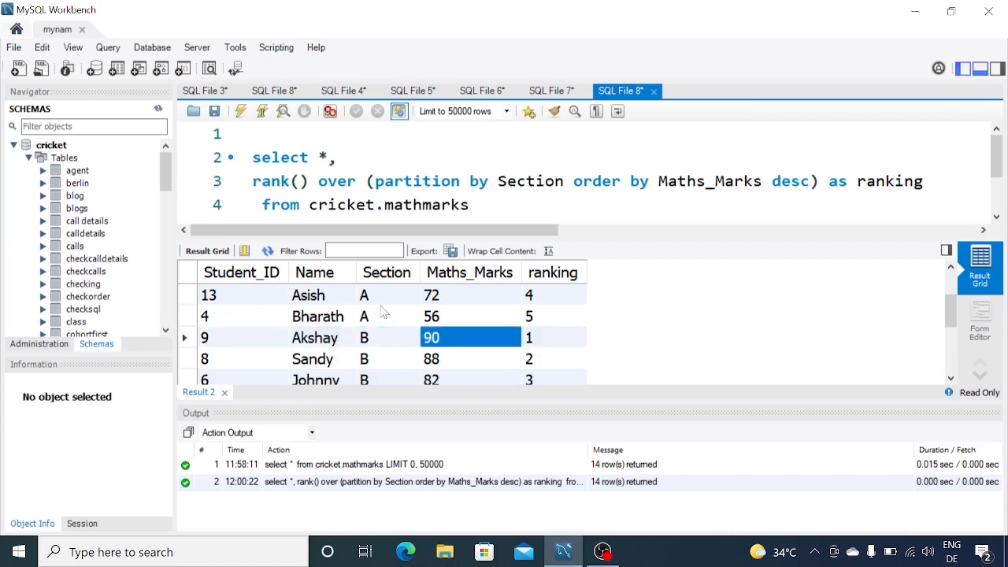
scroll("down", 3)
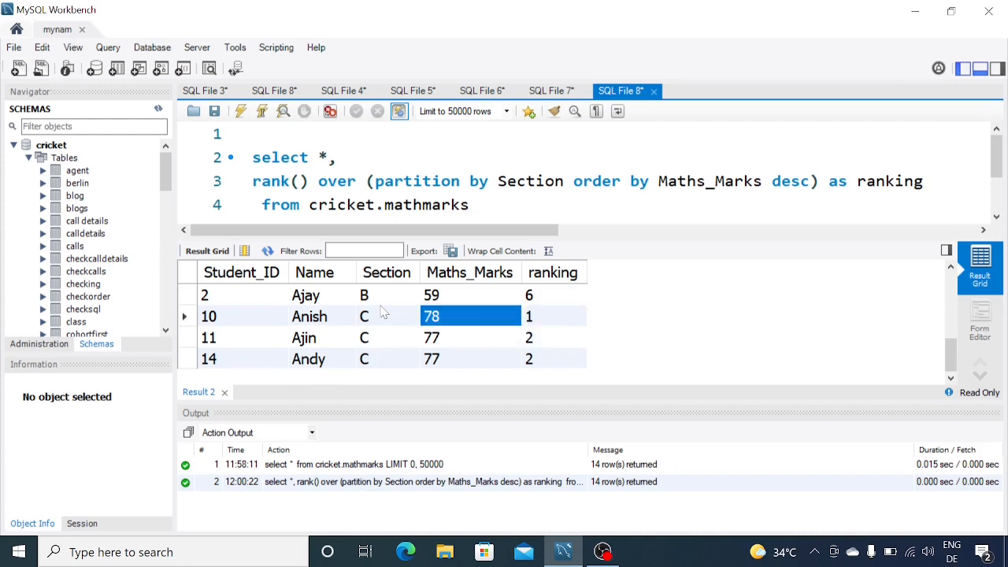
left_click(552, 316)
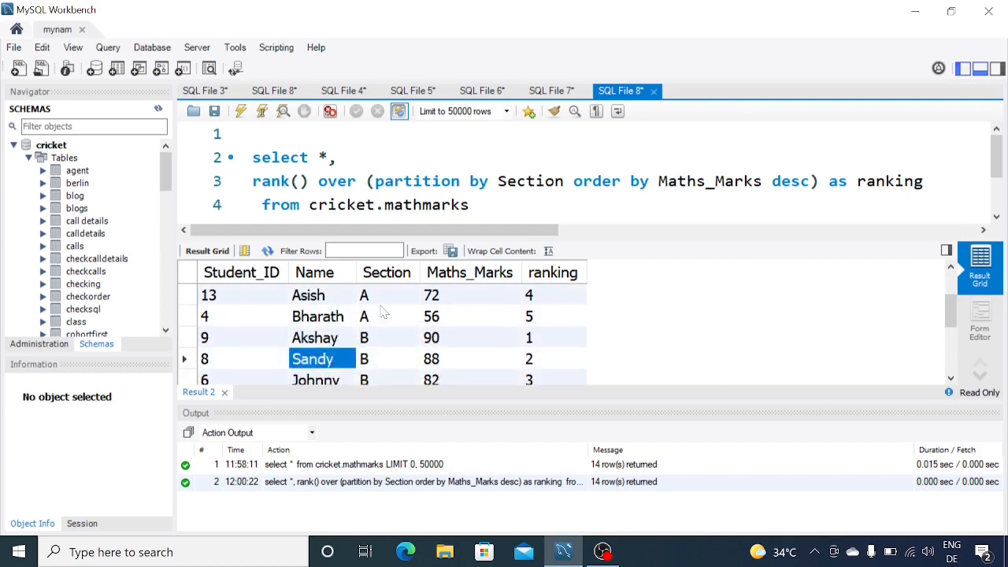
scroll("down", 3)
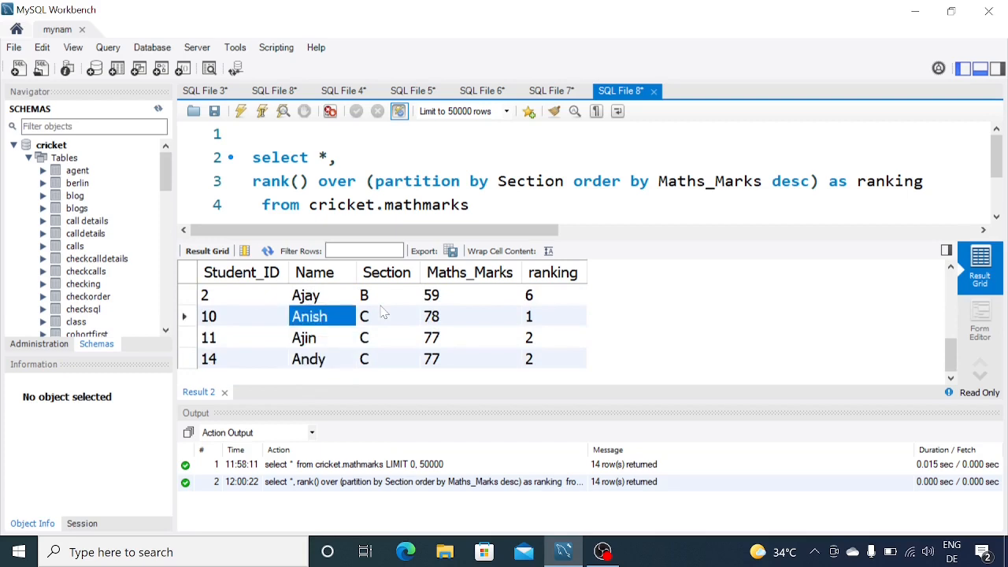
scroll("up", 3)
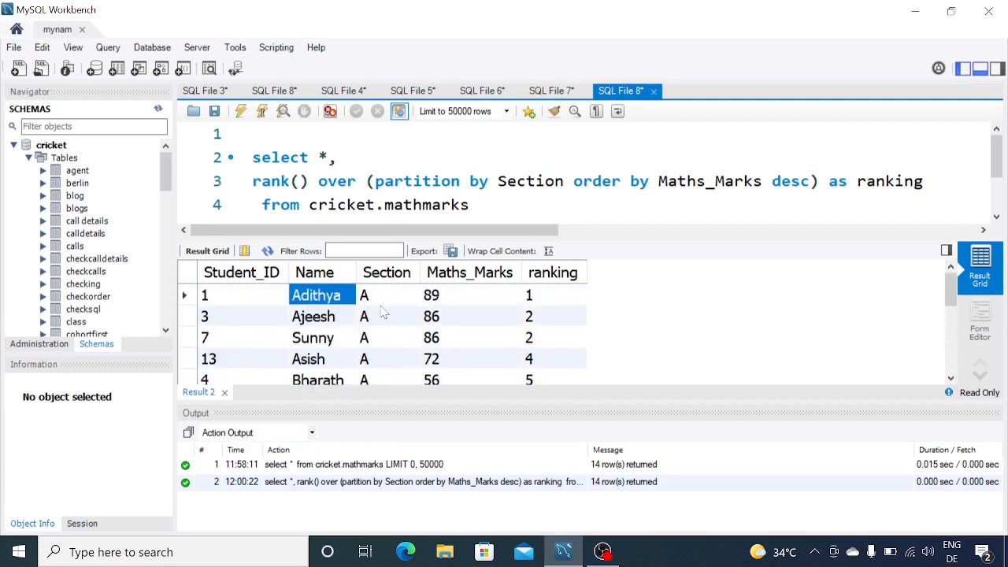
scroll("down", 3)
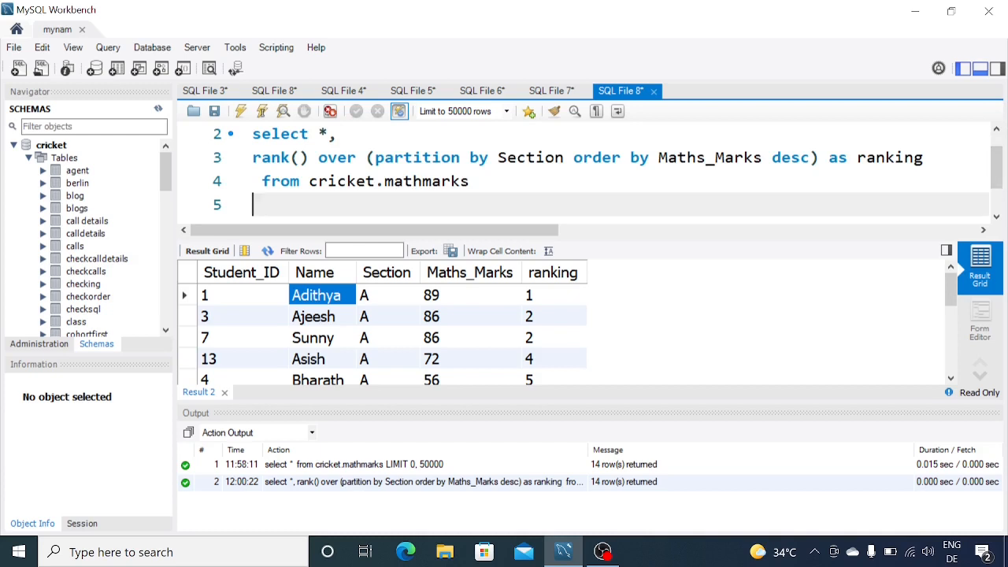
Step: Add 'where ranking=1' and run it, producing Error 1054 unknown column 'ranking'
type("where ran")
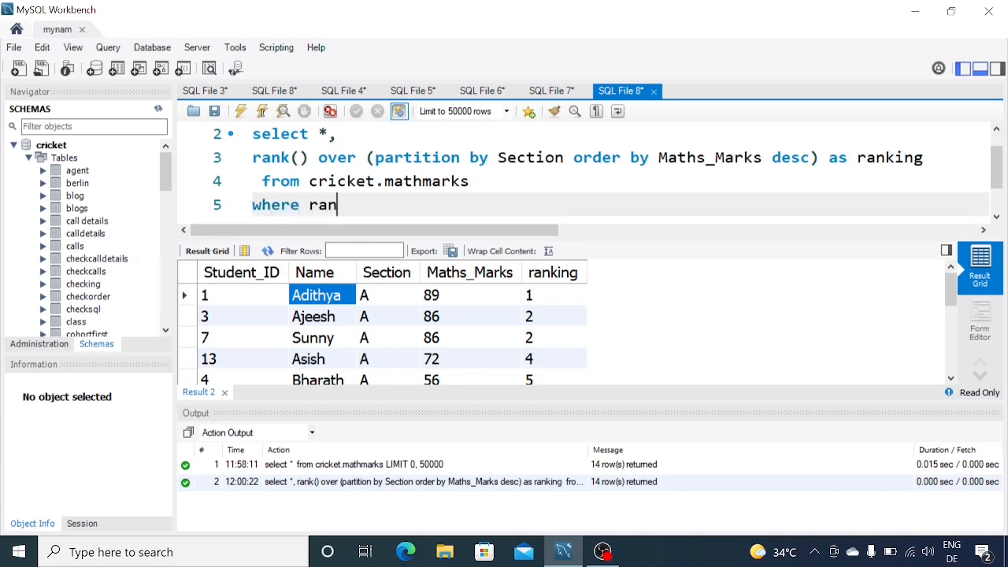
type("king=1")
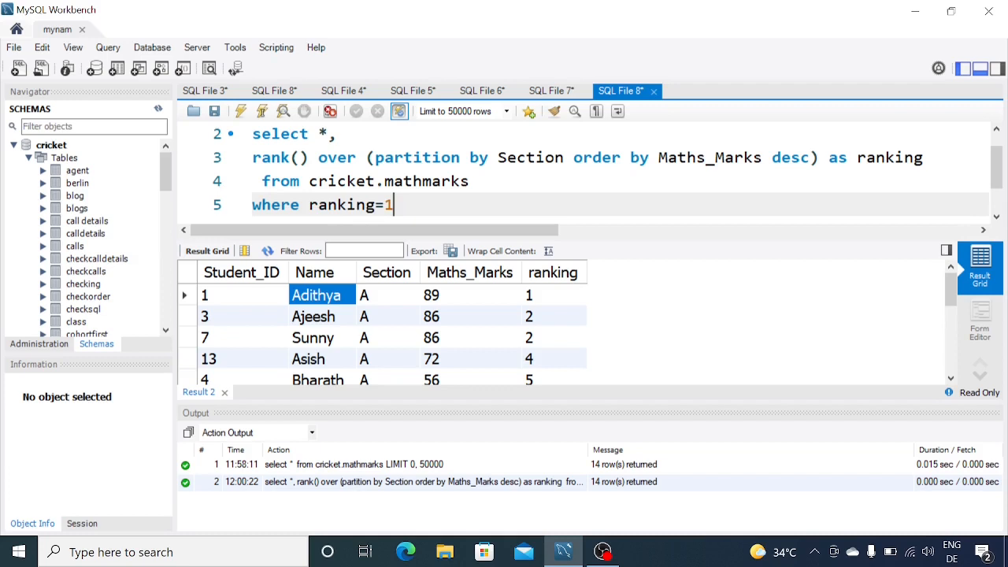
left_click(240, 111)
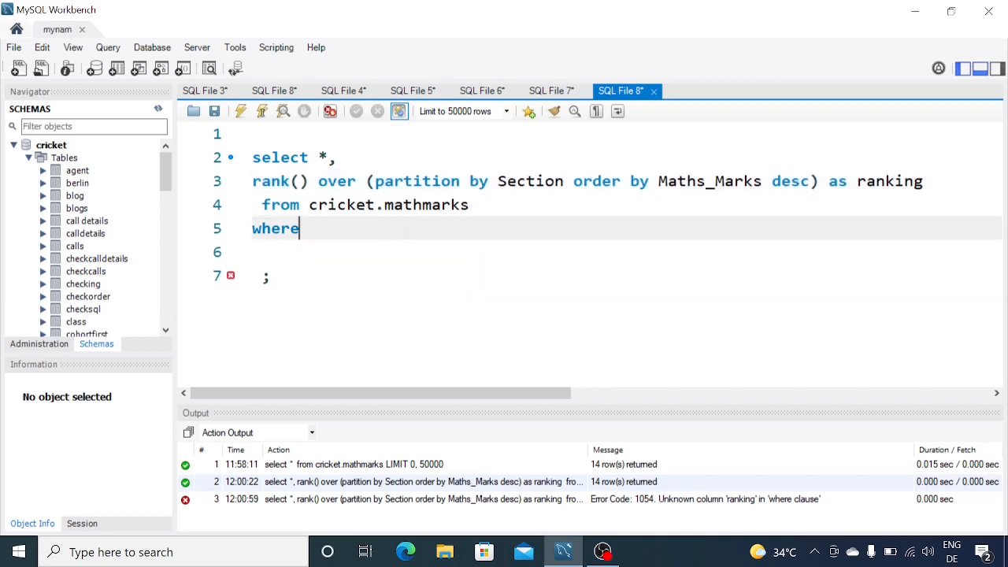
Step: Remove the where filter and wrap the ranking query in 'with a as( ... )'
key("Backspace")
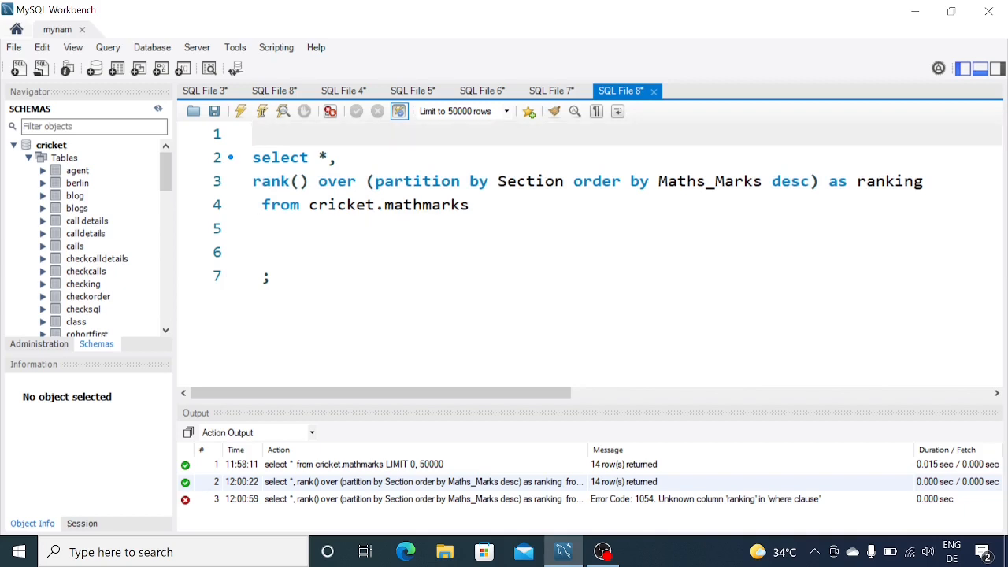
type("with")
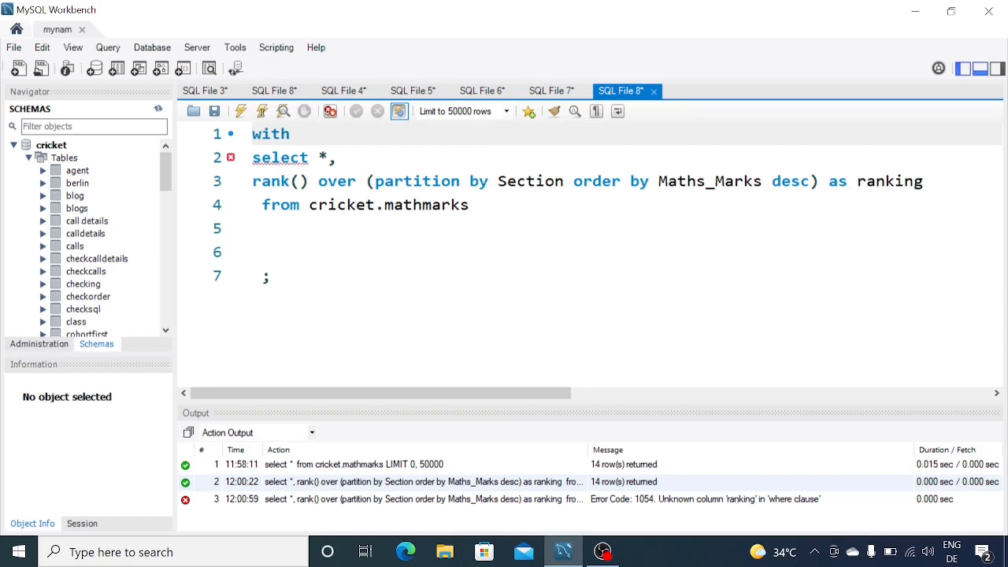
type("a a")
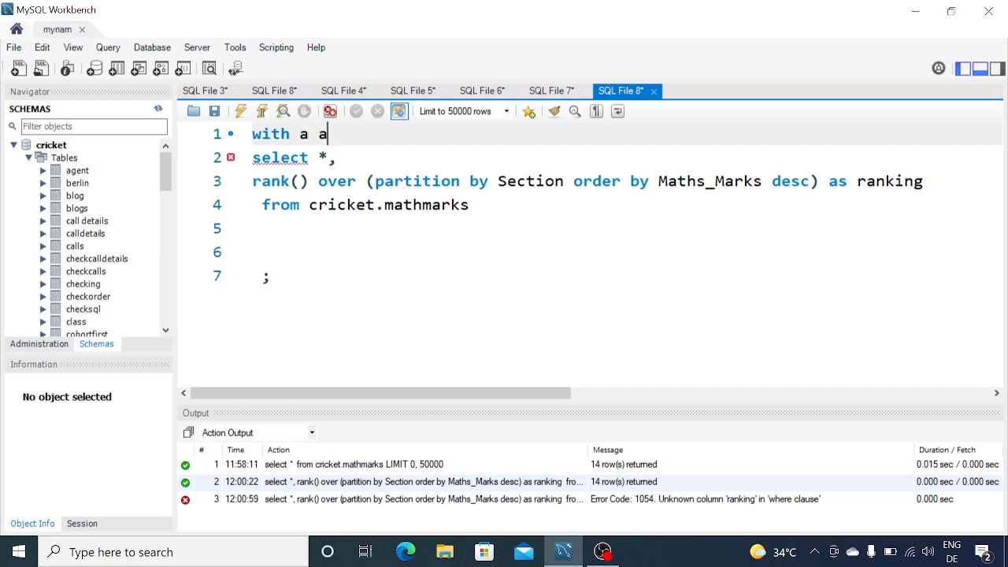
type("s(")
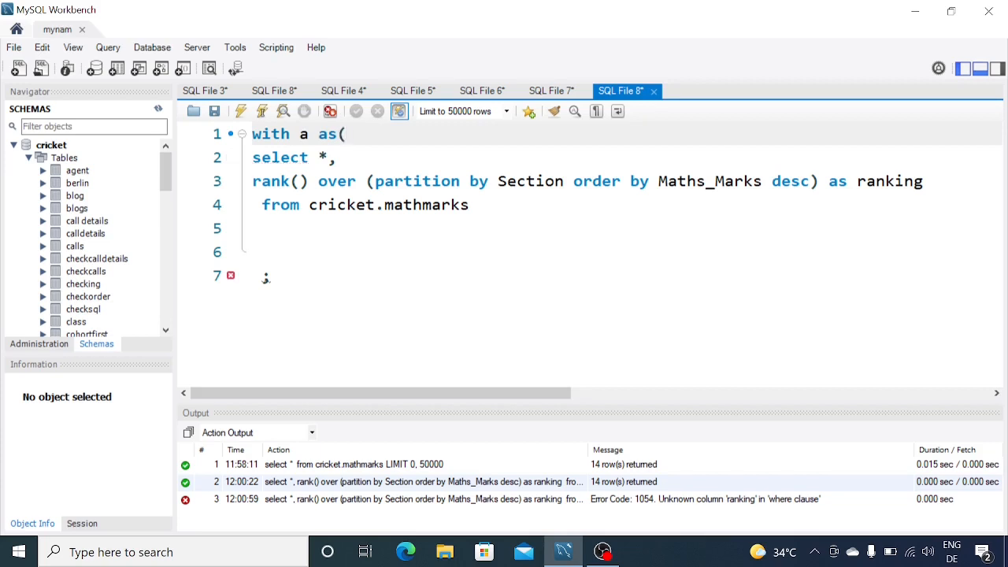
type(")")
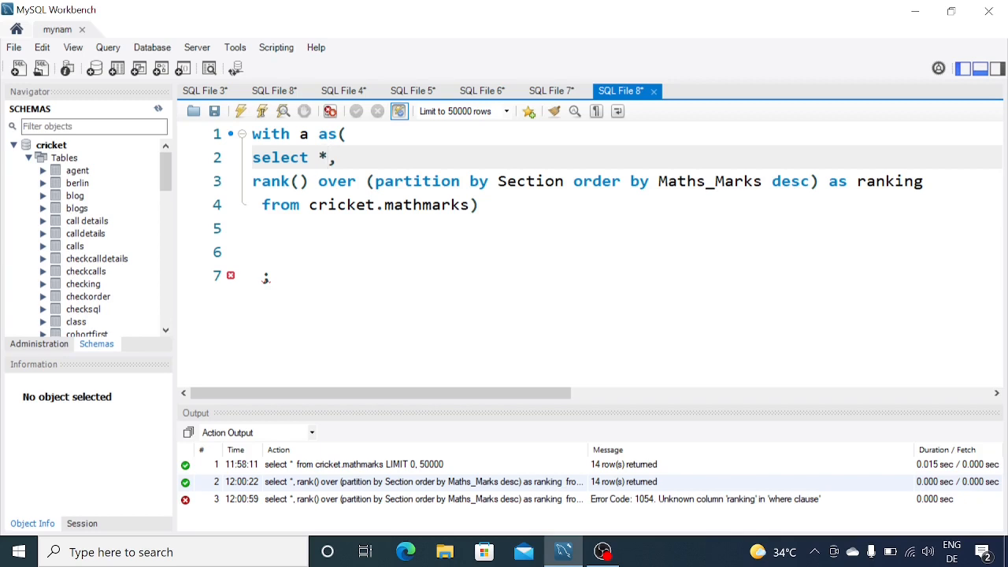
Step: Add 'select * from a' on a new line after the CTE
key("Return")
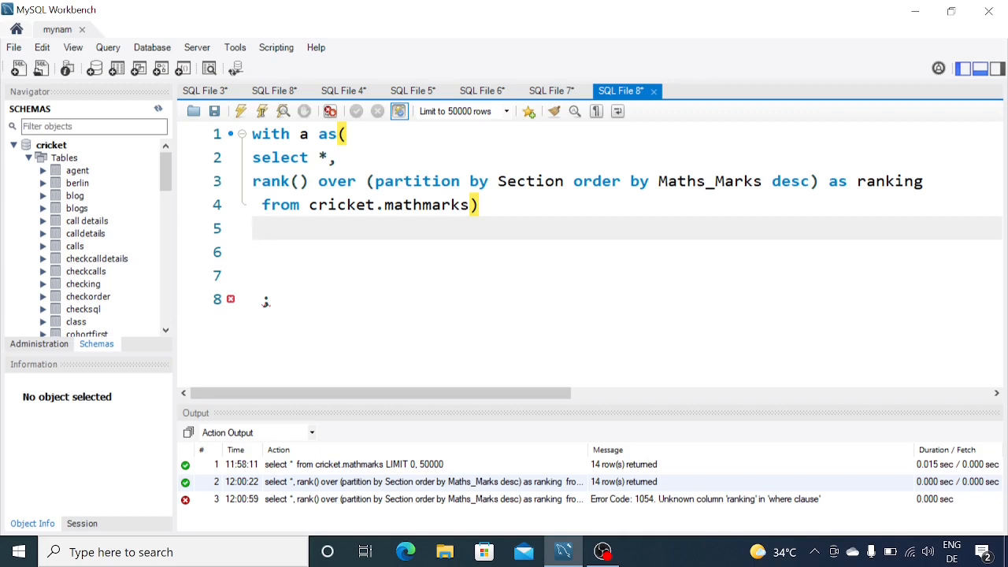
type("select")
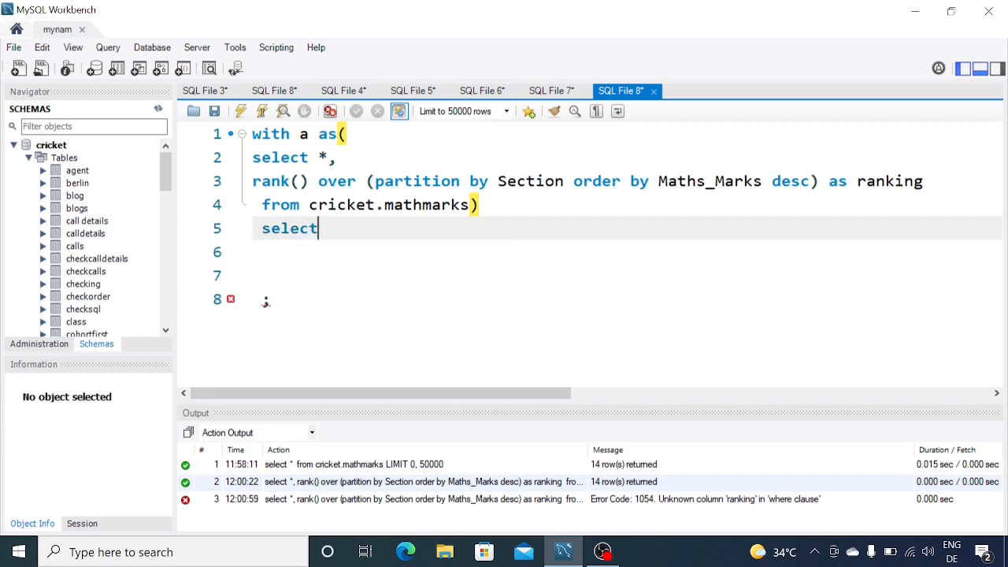
type("* f")
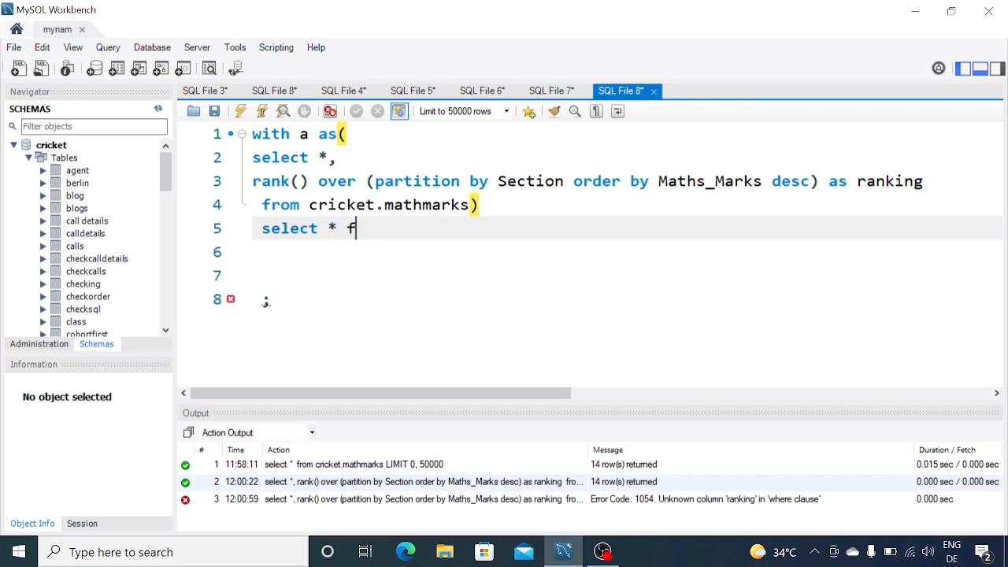
type("rom a")
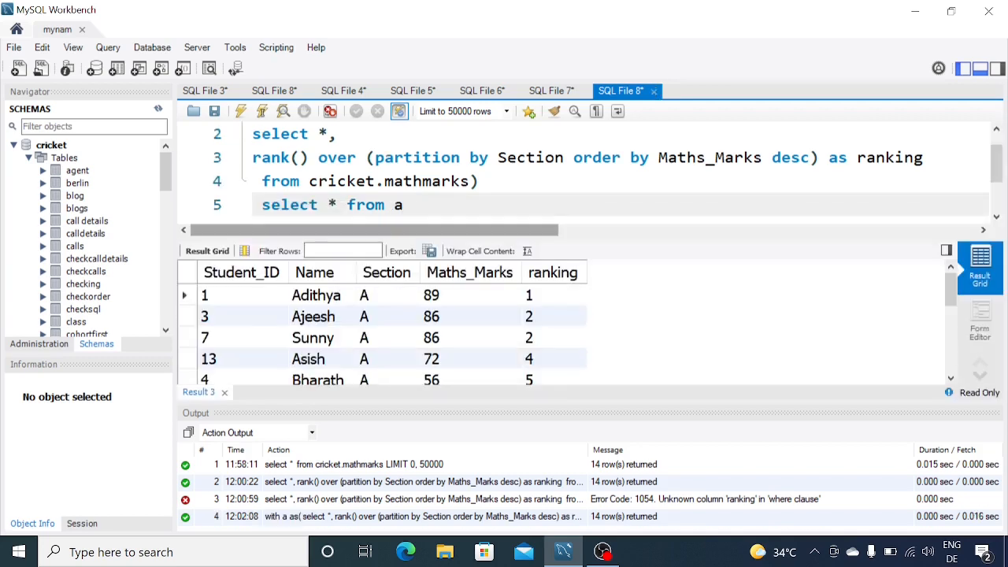
left_click(242, 315)
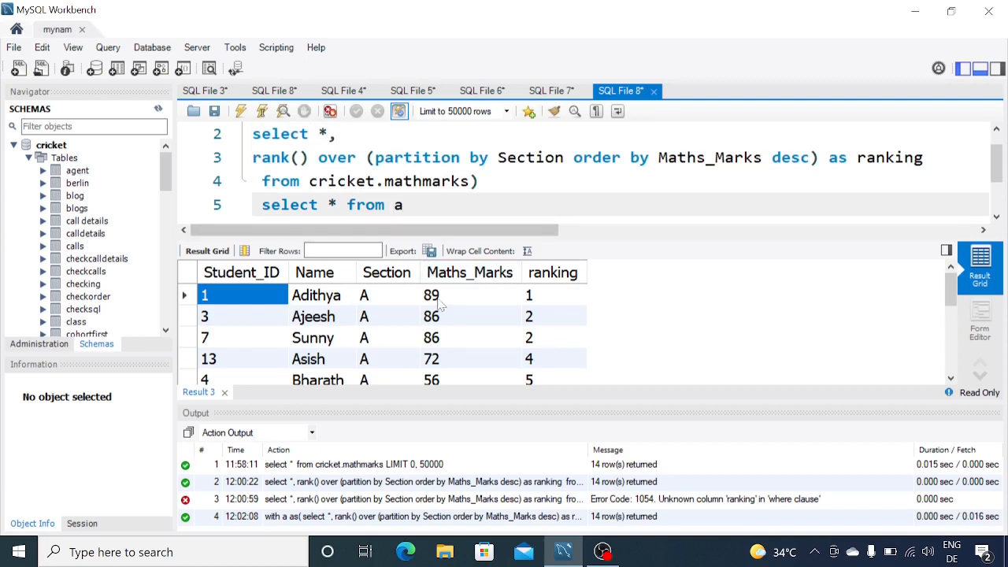
left_click(554, 338)
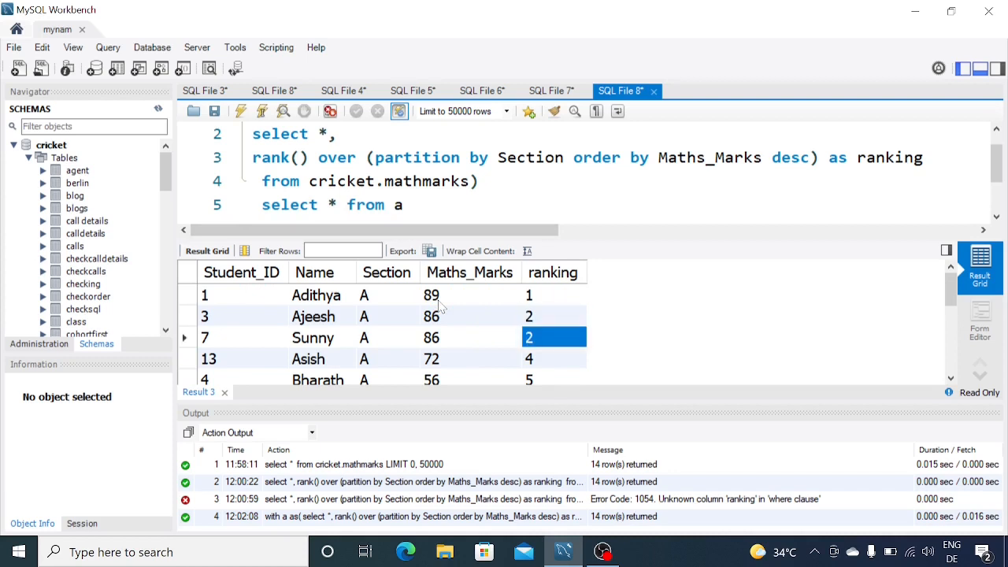
scroll("down", 3)
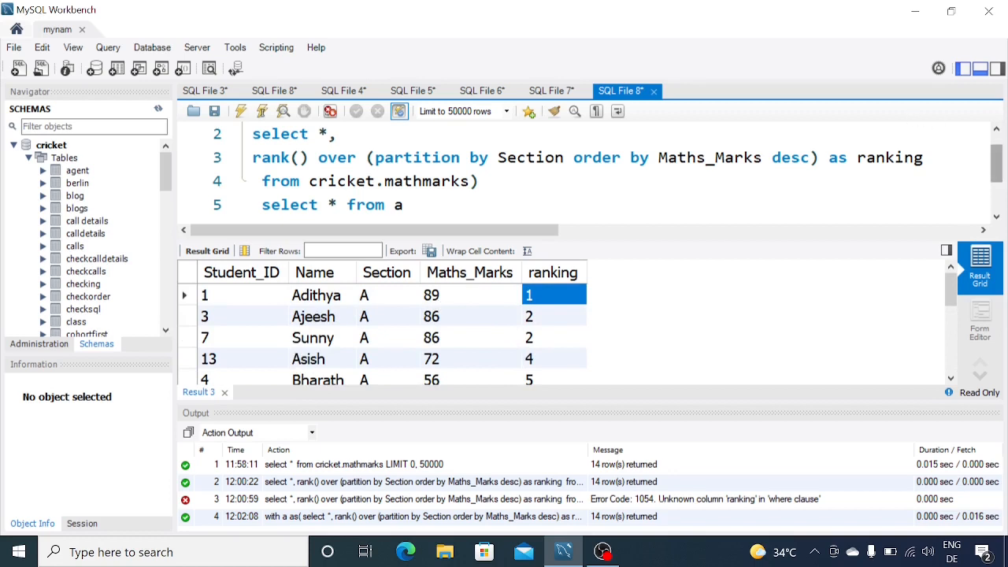
scroll("down", 3)
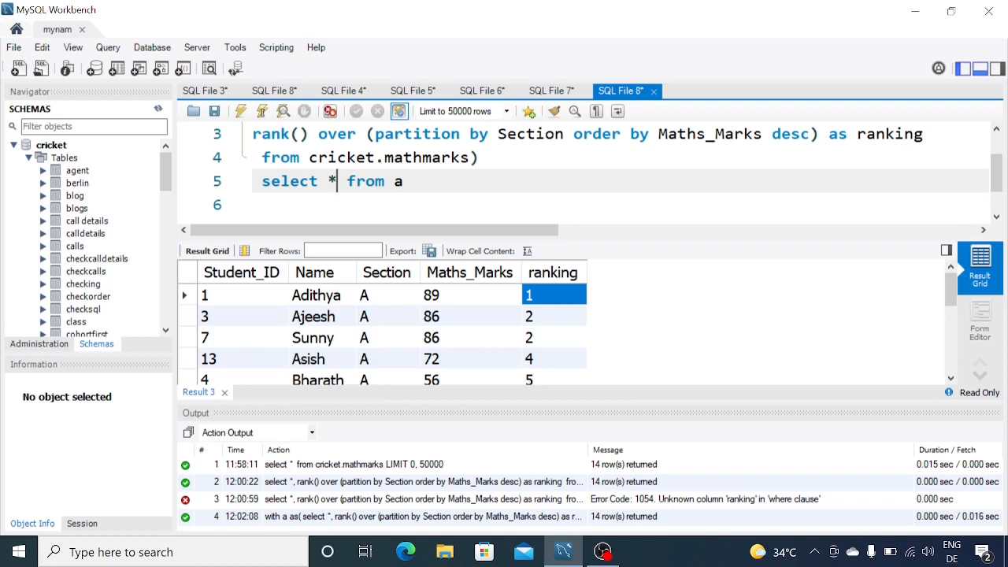
Step: Select Name, ranking, Section from a and add a where ranking=1 filter
type("Na")
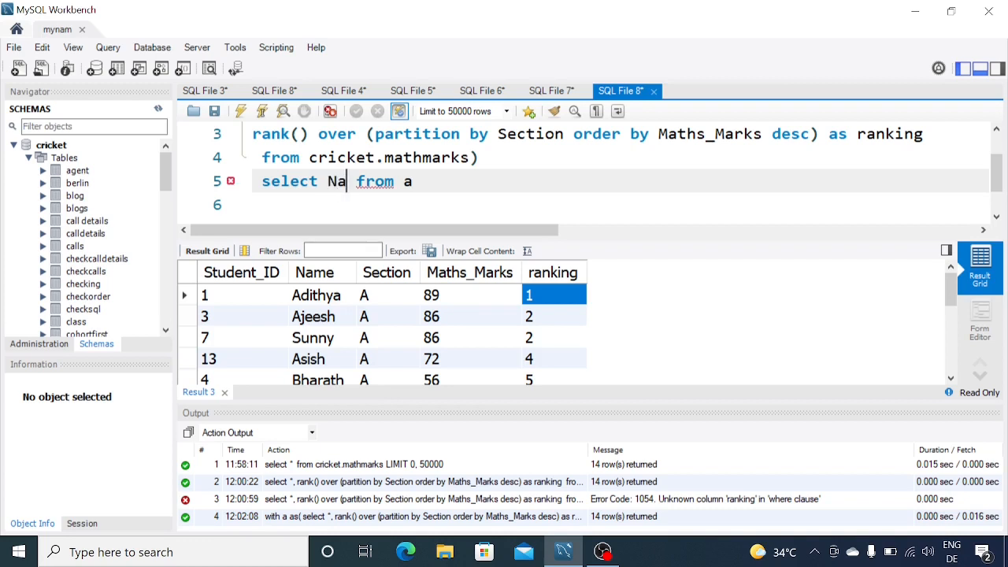
type("me,ranking,Se")
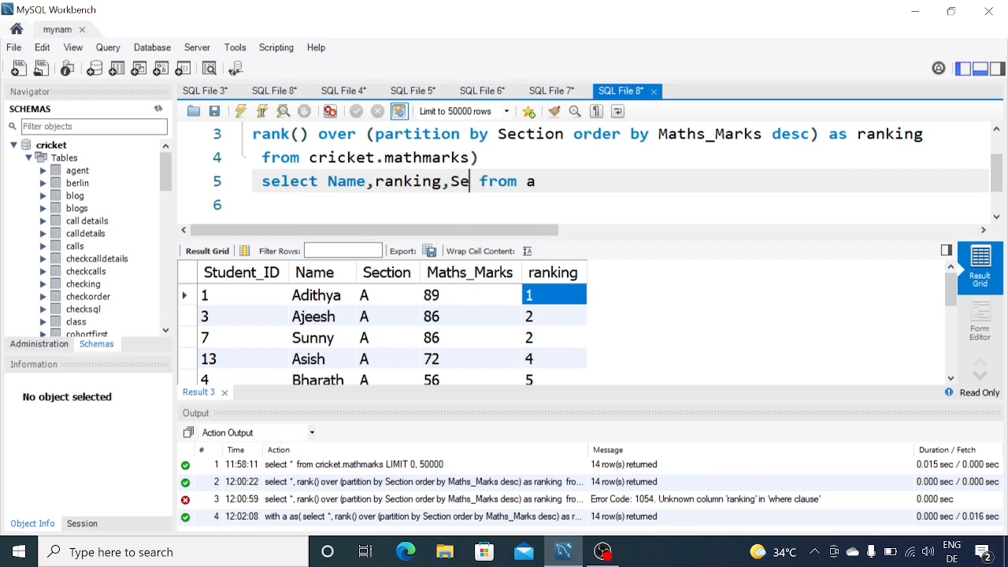
type("ction")
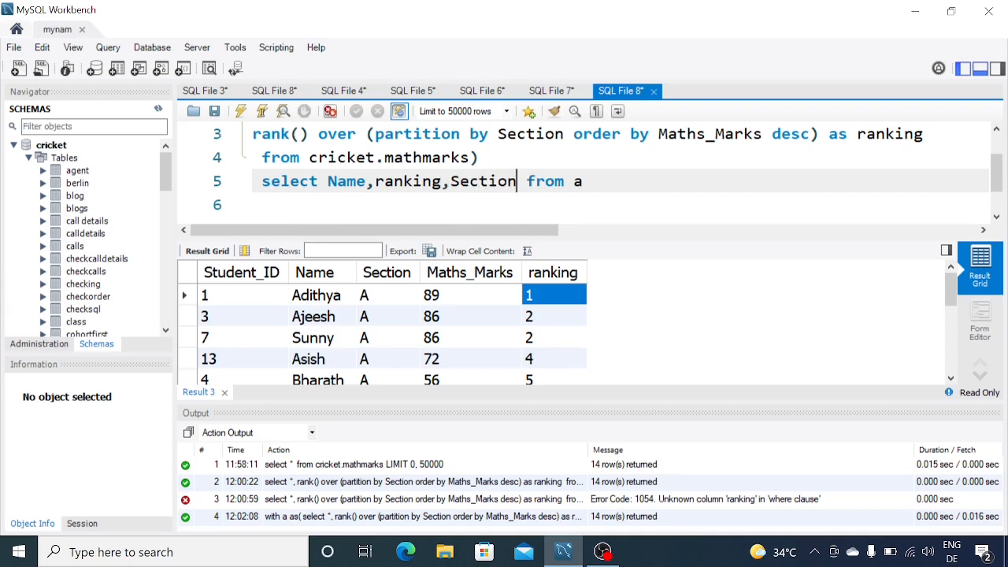
type("where ranking=1;")
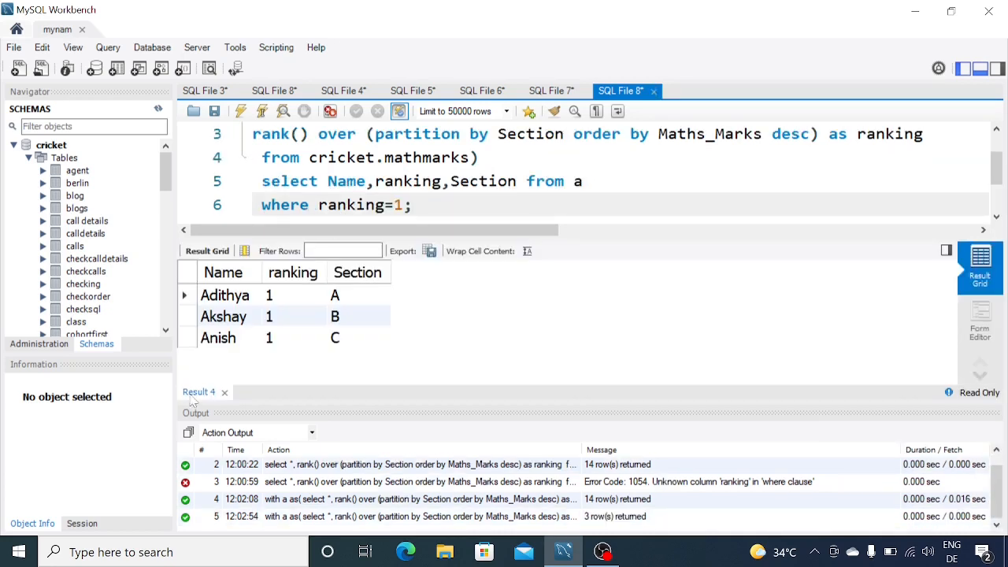
left_click(335, 295)
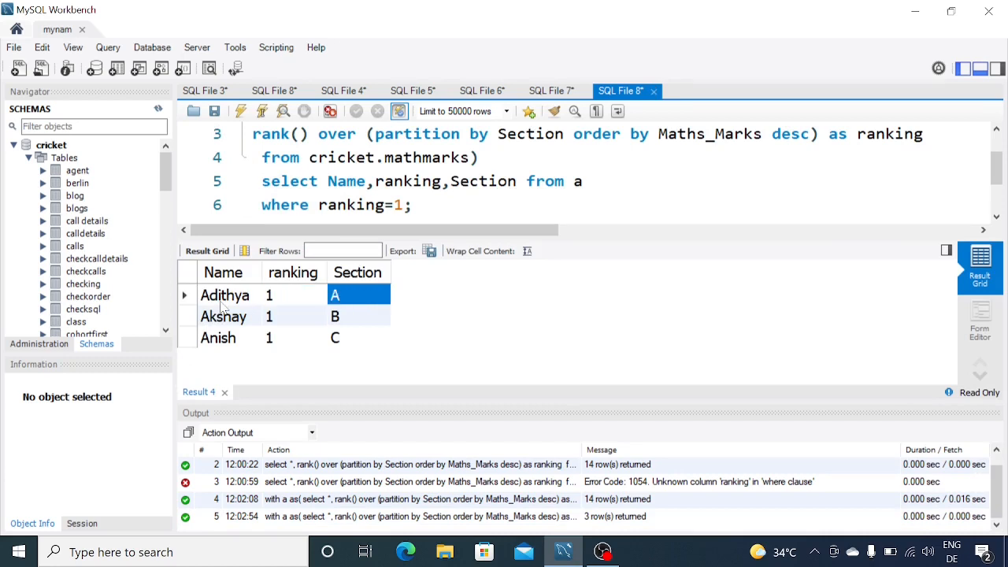
left_click(218, 337)
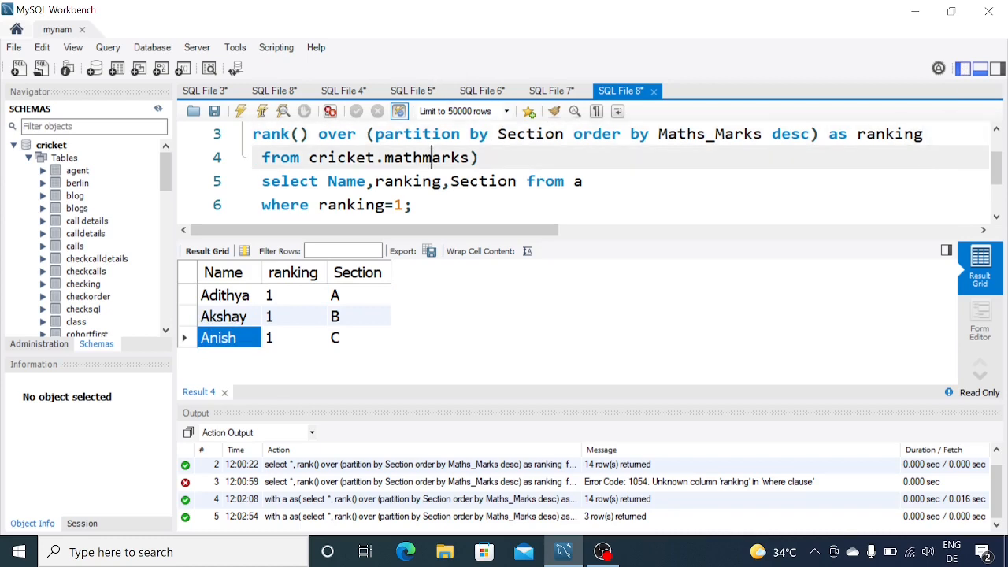
double_click(596, 134)
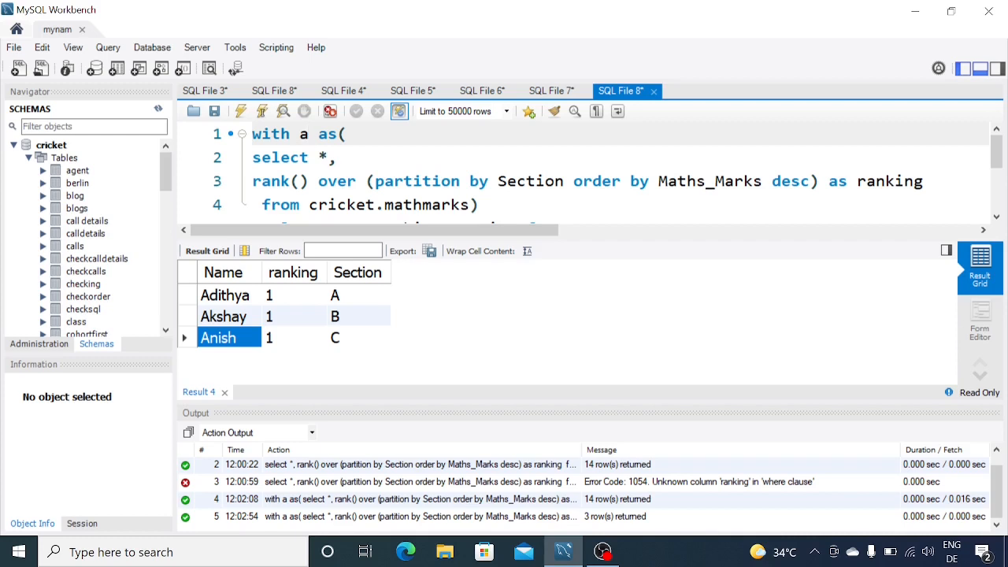
left_click(477, 204)
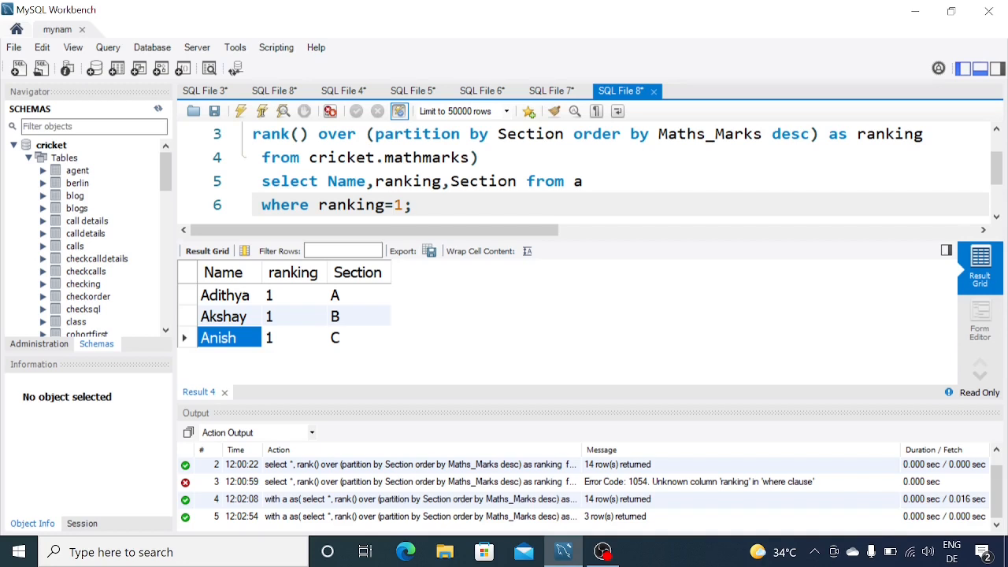
left_click(392, 205)
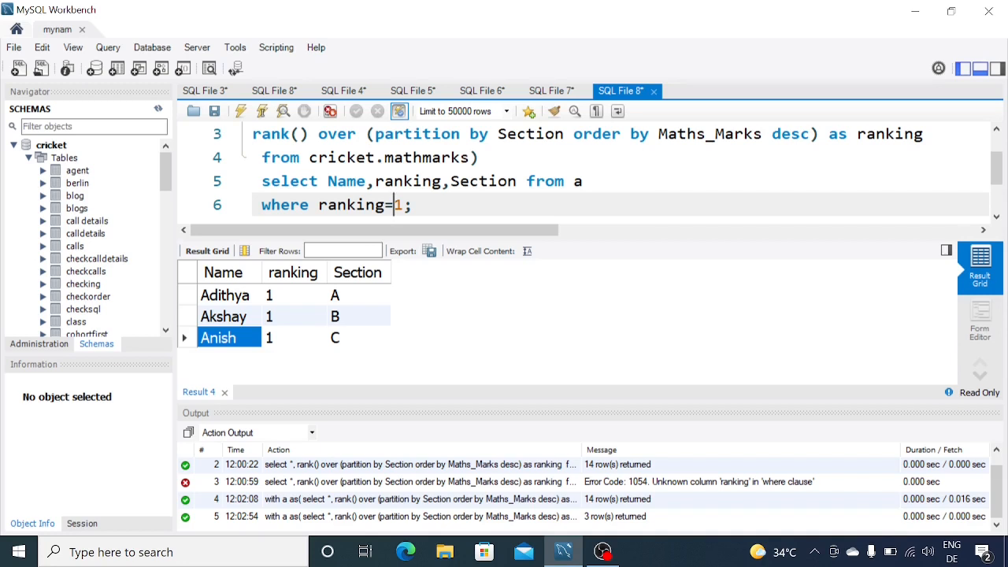